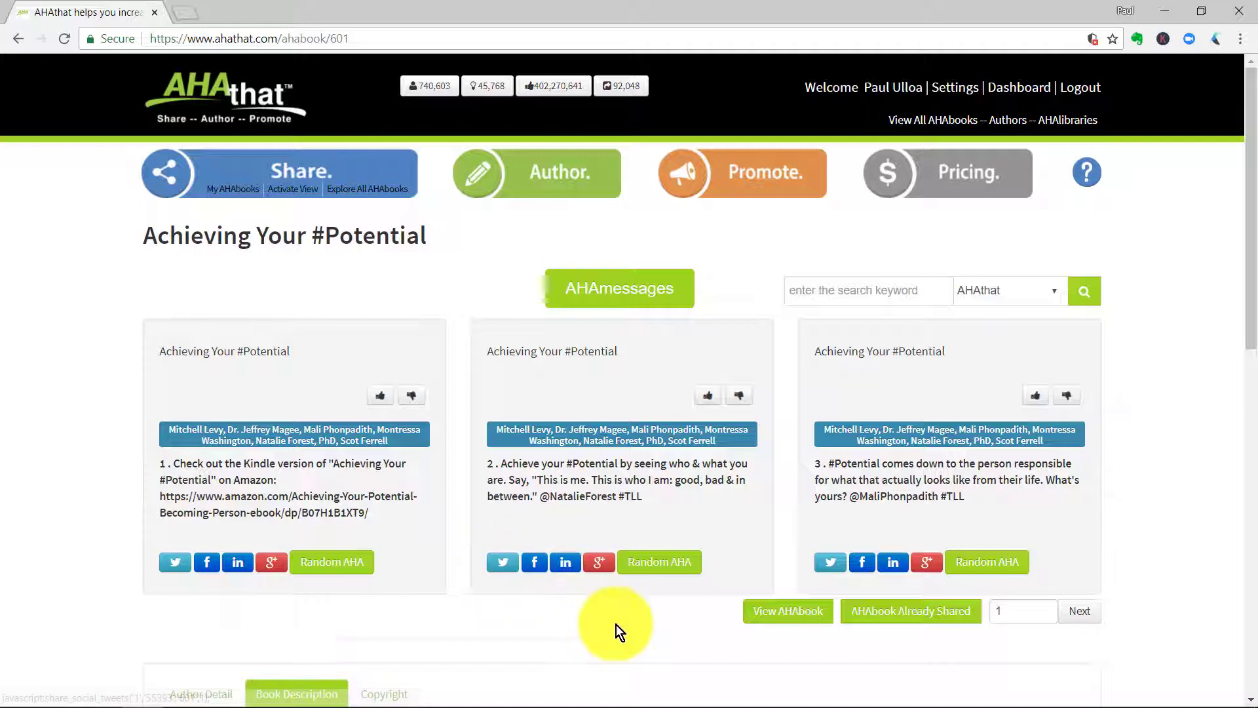
{"action": "mouse_move", "coordinate": [1088, 622]}
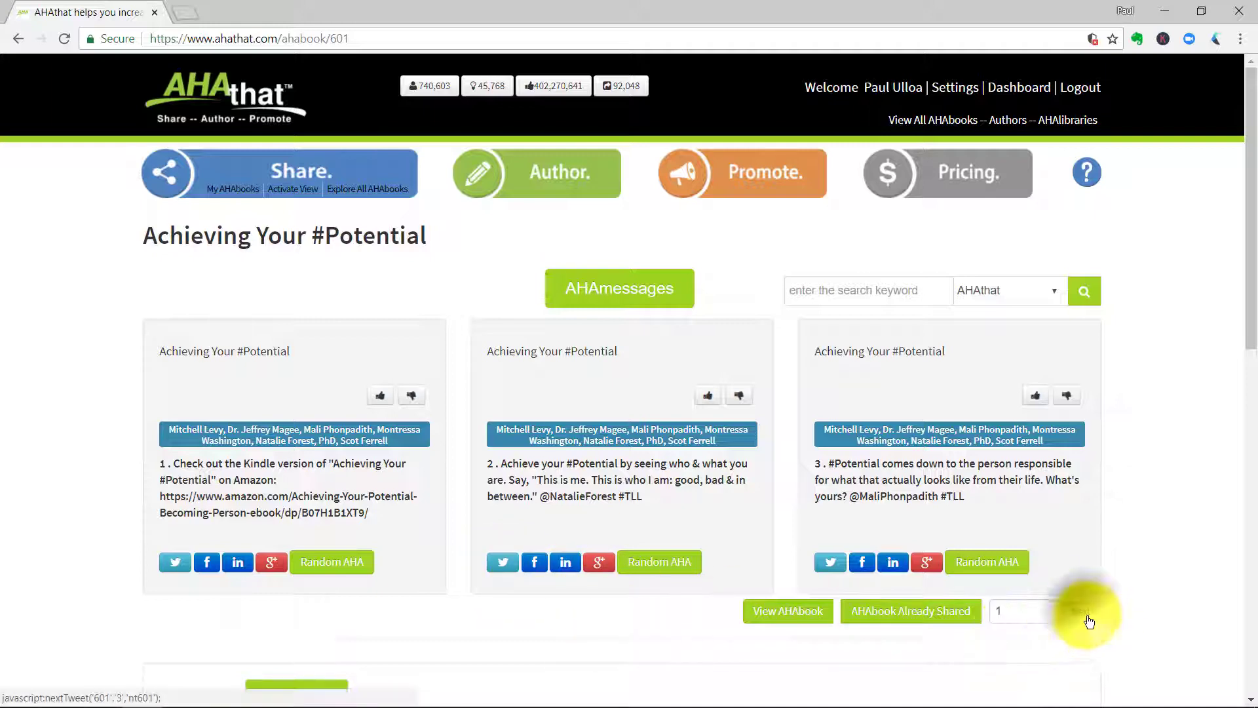
Load more AHAmessages from the Achieving Your #Potential AHAbook page.
{"action": "left_click", "coordinate": [1089, 611]}
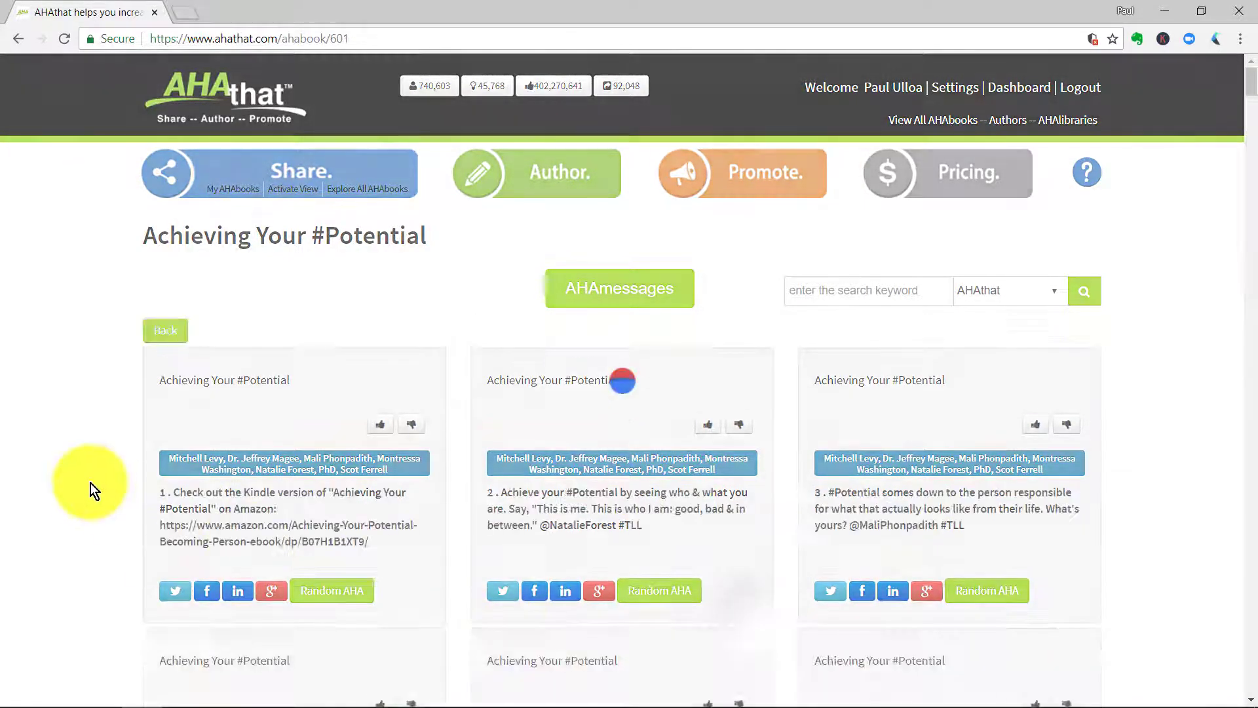
{"action": "scroll", "scroll_direction": "down", "scroll_amount": 3}
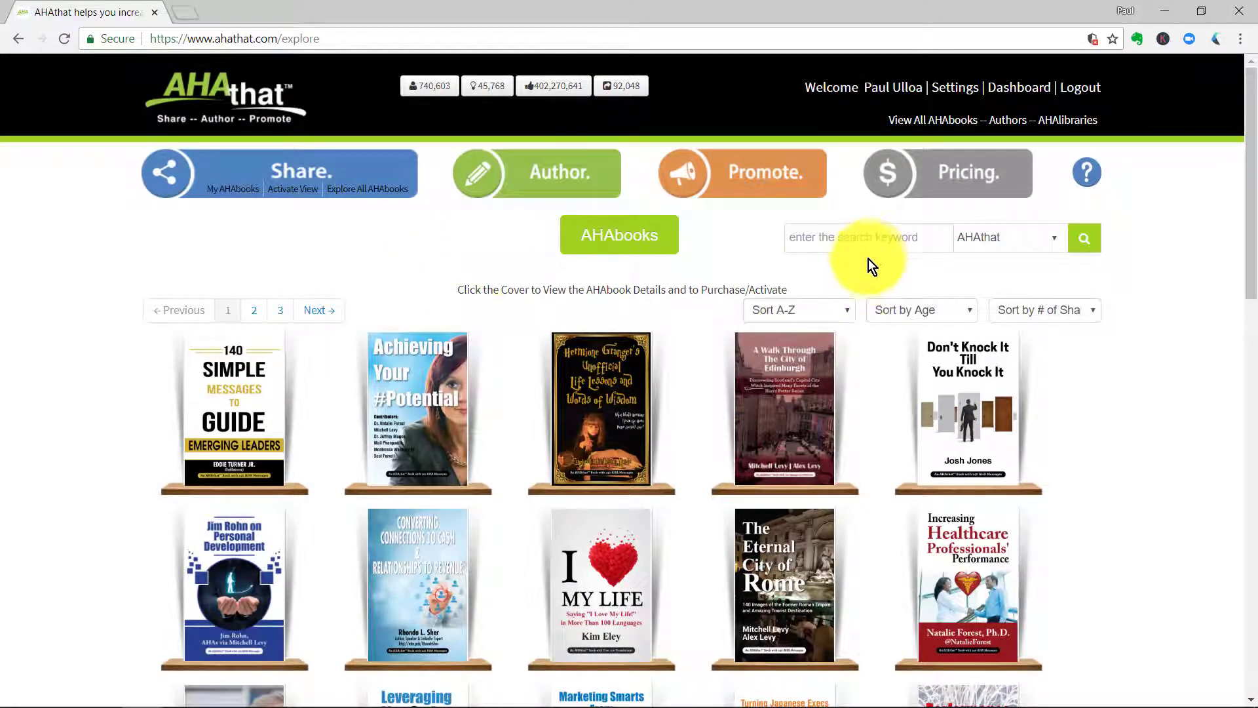
Focus the keyword search box on the Explore AHAbooks page.
{"action": "left_click", "coordinate": [855, 237]}
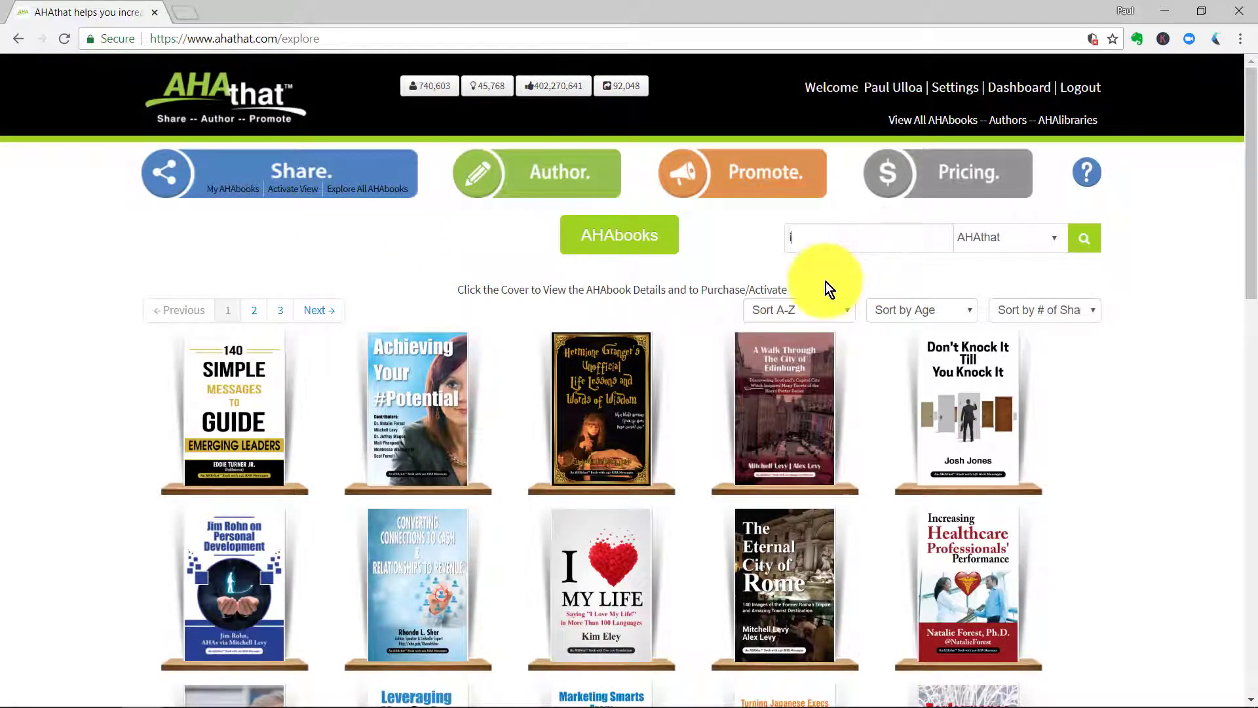
Search 'inspiration' and scroll through the 88 AHAmessages and 19 AHAbooks results.
{"action": "type", "text": "inspiration"}
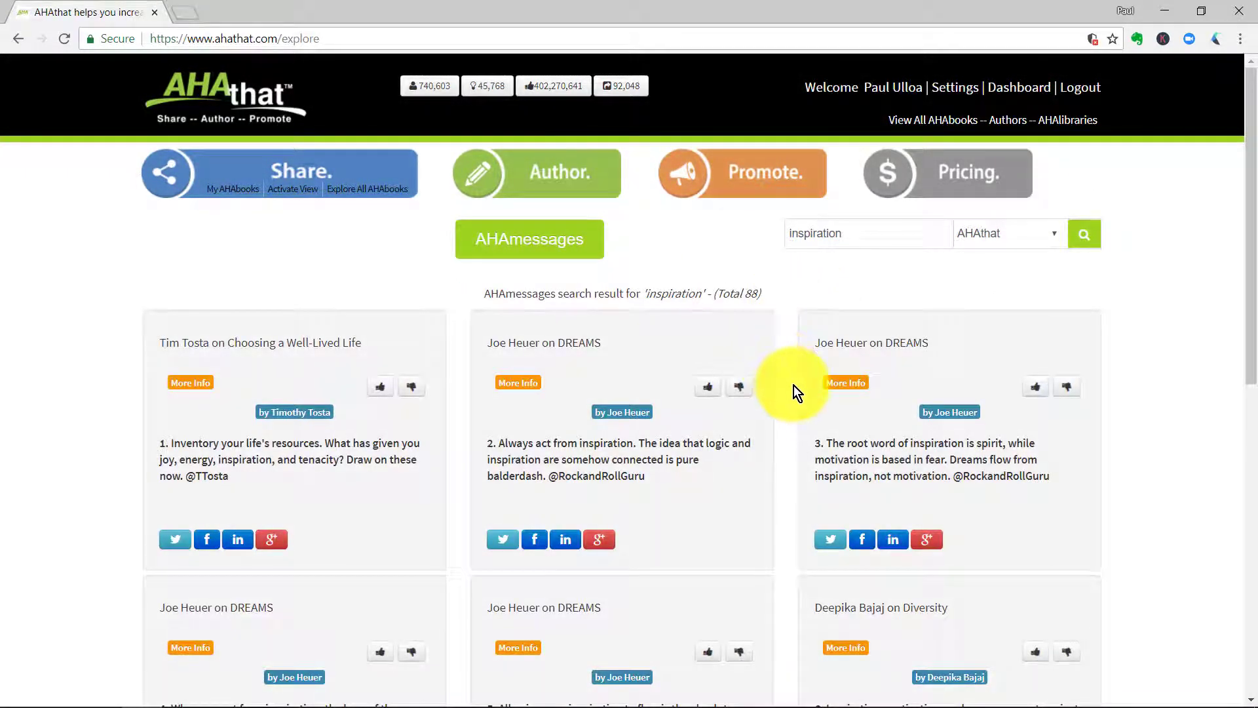
{"action": "scroll", "scroll_direction": "down", "scroll_amount": 3}
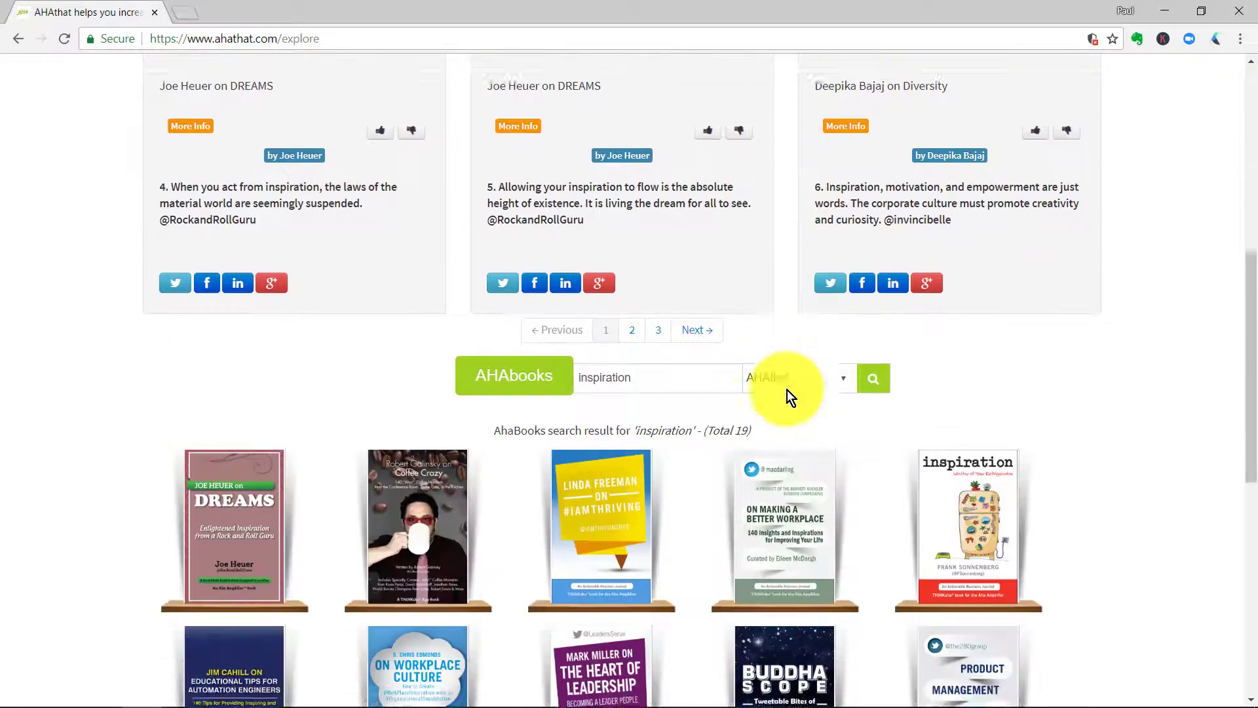
{"action": "scroll", "scroll_direction": "down", "scroll_amount": 3}
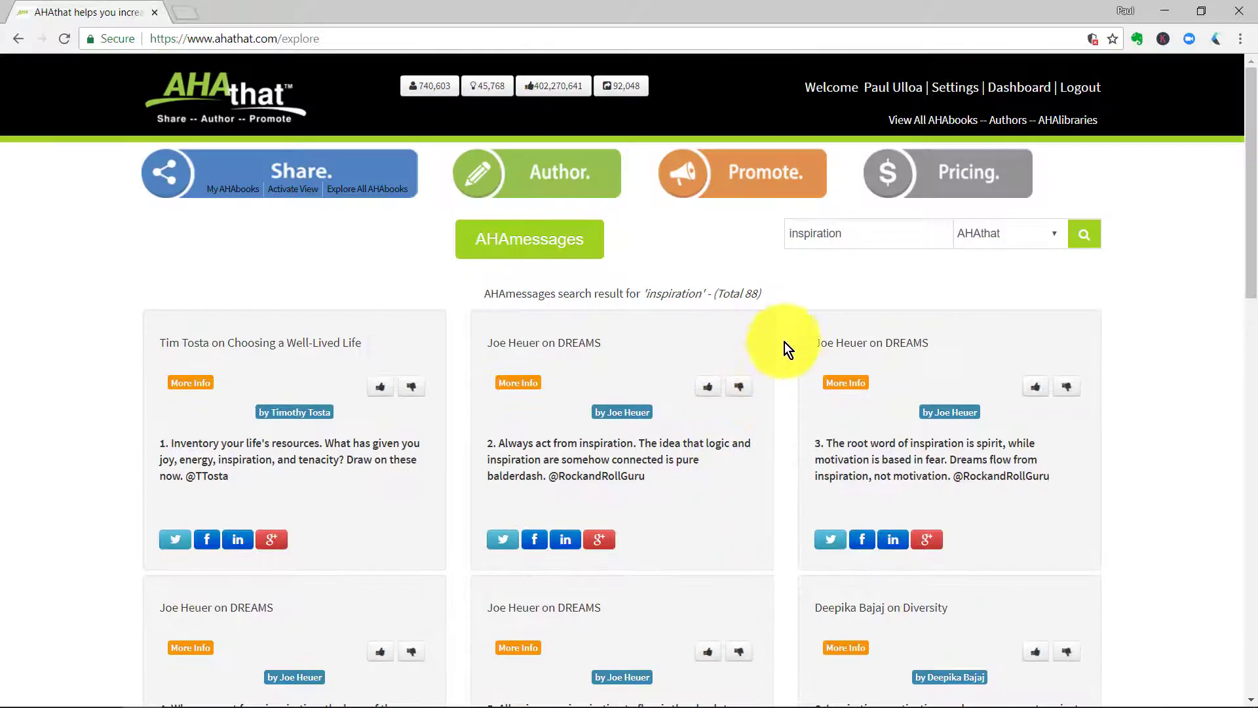
{"action": "mouse_move", "coordinate": [794, 280]}
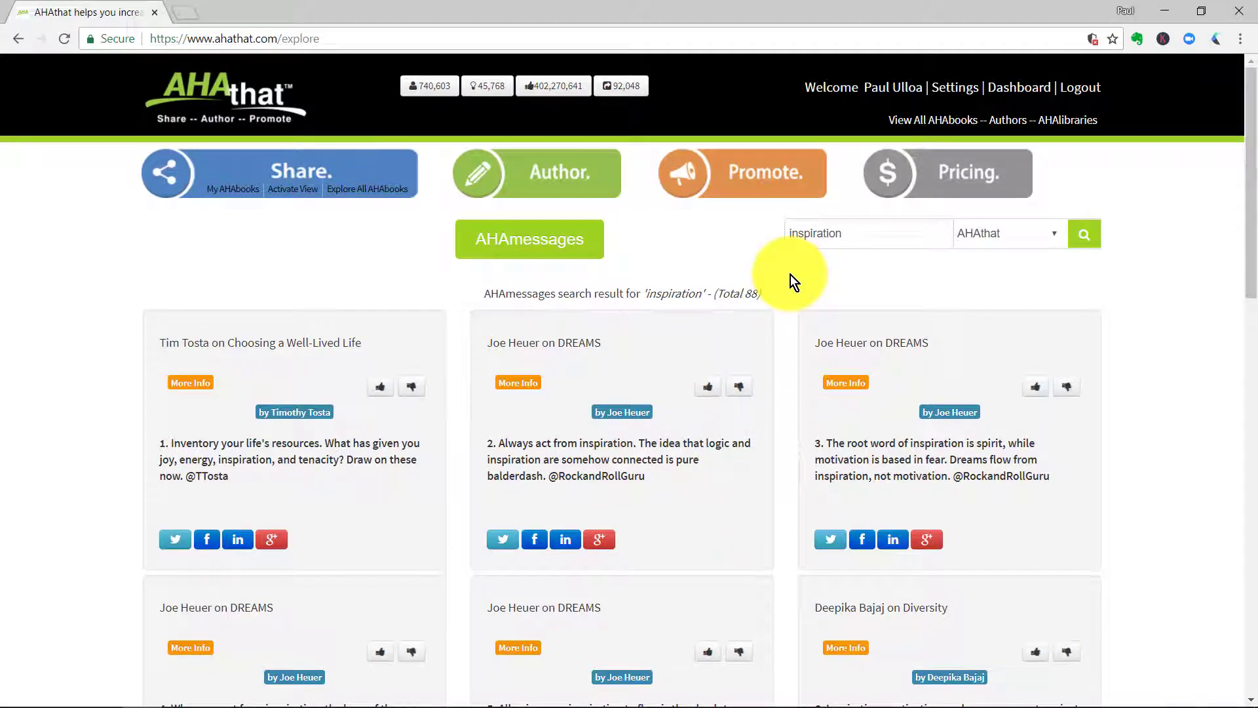